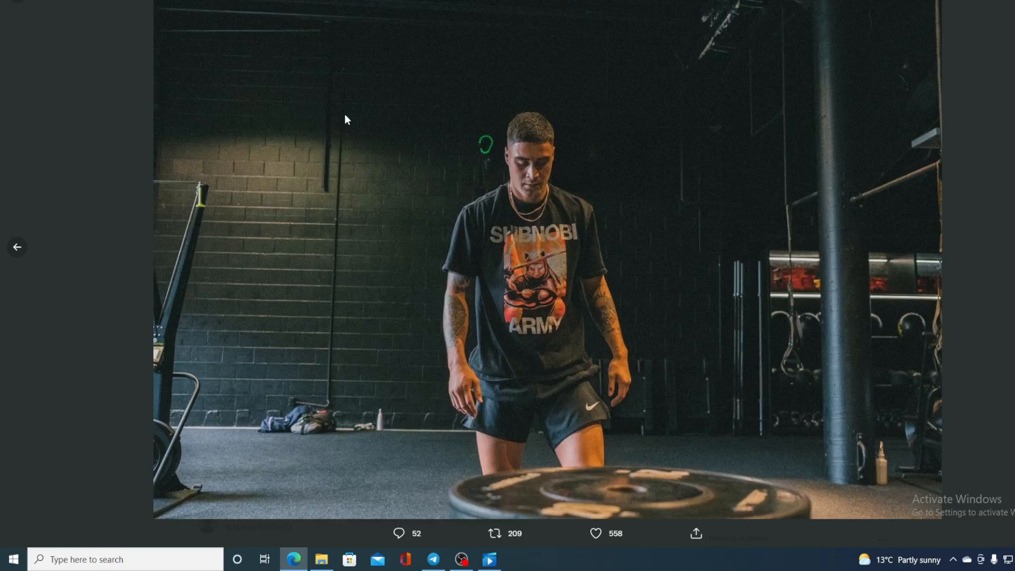
pyautogui.moveTo(275, 58)
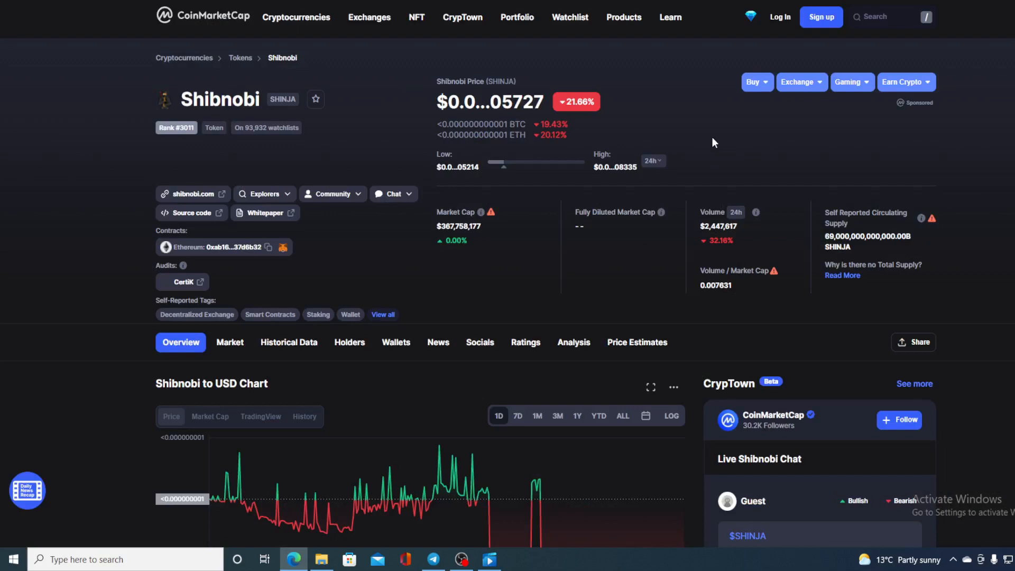
pyautogui.moveTo(418, 105)
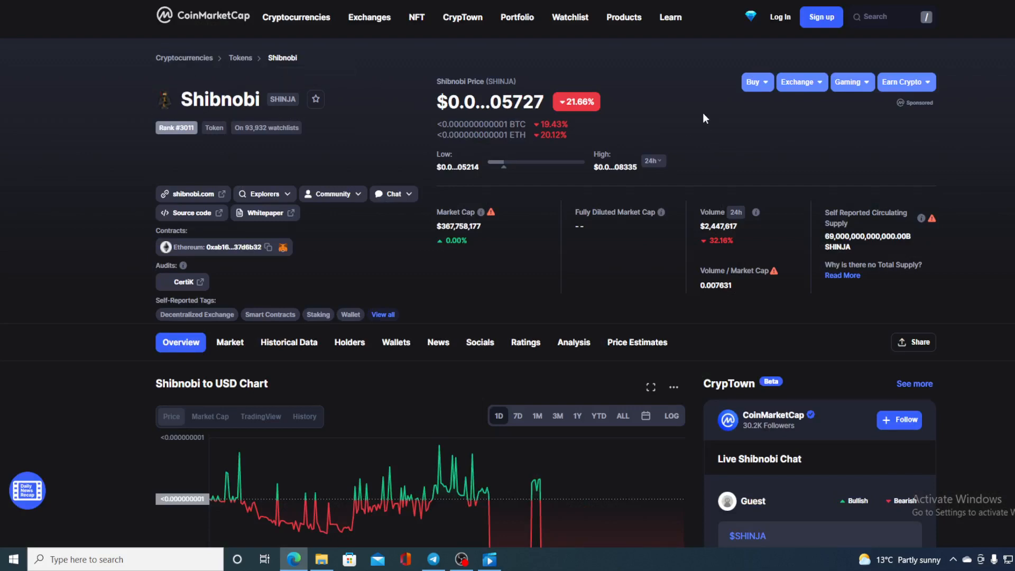
# Scroll down the Shibnobi page until the Shibnobi to USD one-day chart is in view.
pyautogui.scroll(-3)
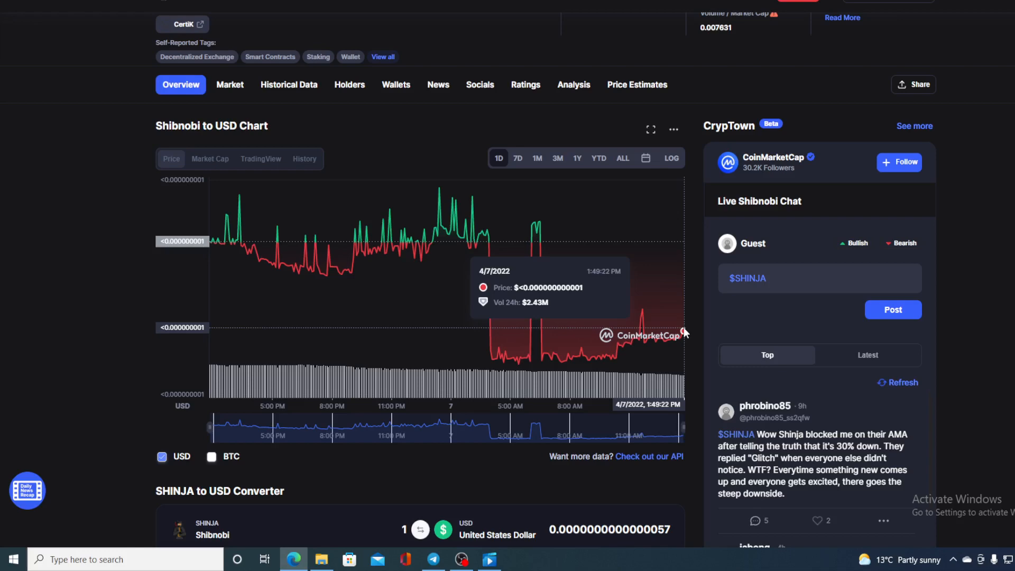
pyautogui.moveTo(688, 330)
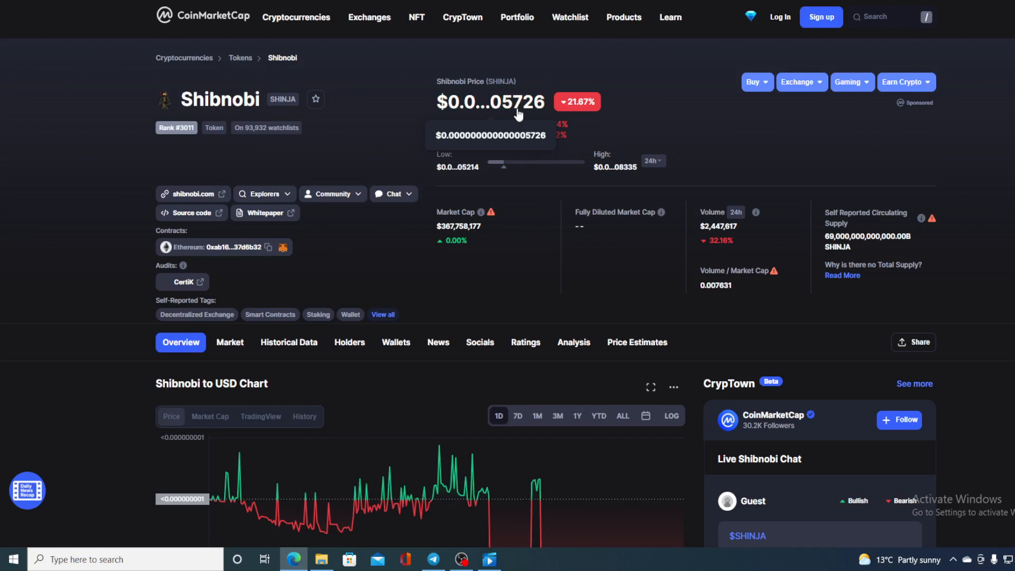
pyautogui.scroll(-3)
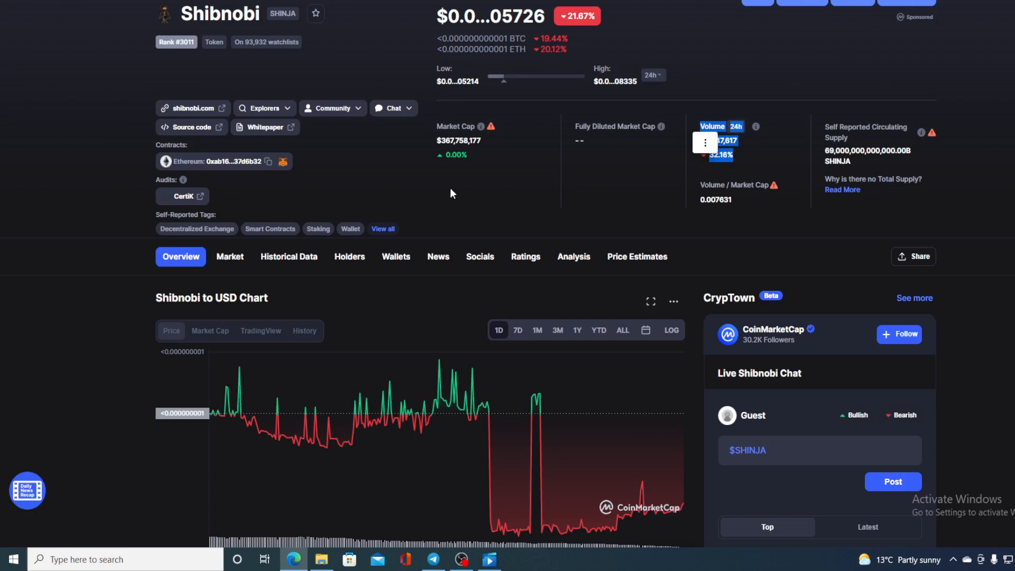
pyautogui.scroll(-3)
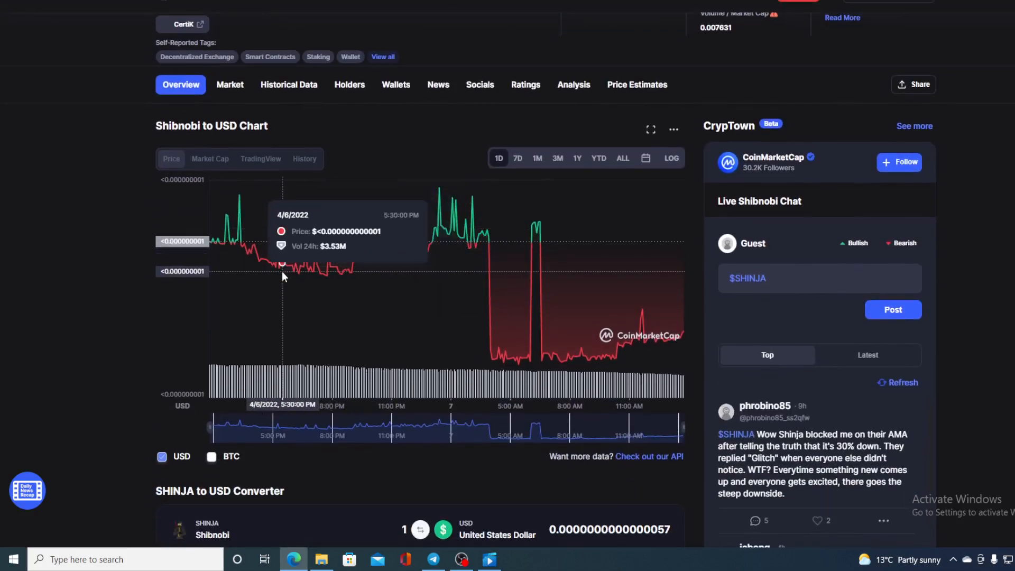
pyautogui.moveTo(368, 254)
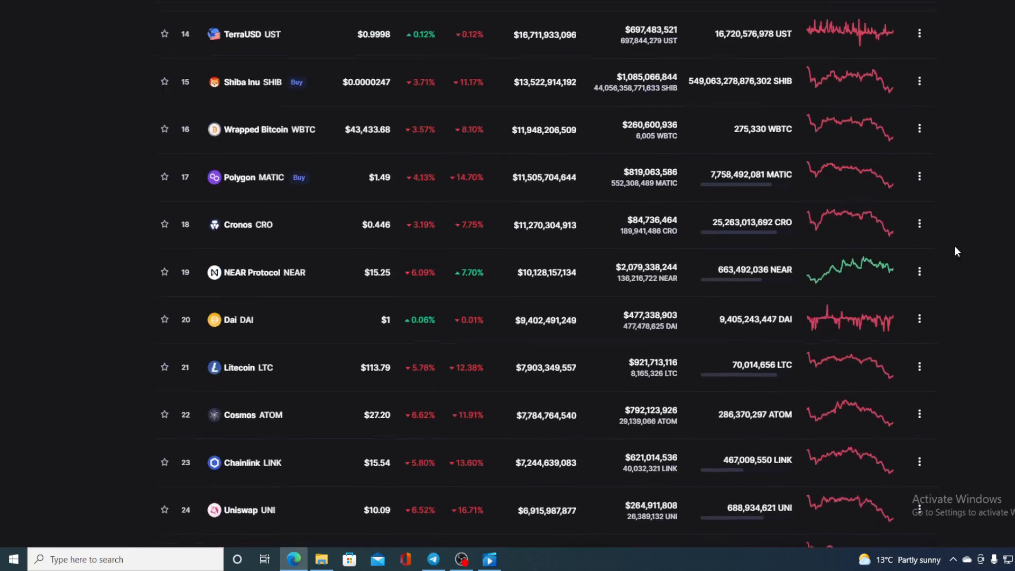
pyautogui.scroll(-3)
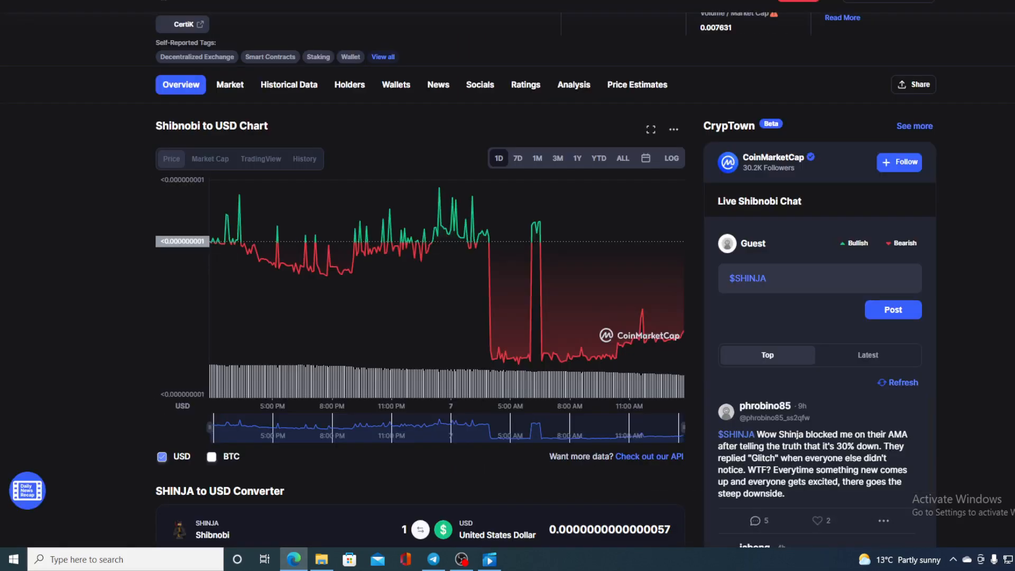
pyautogui.moveTo(553, 348)
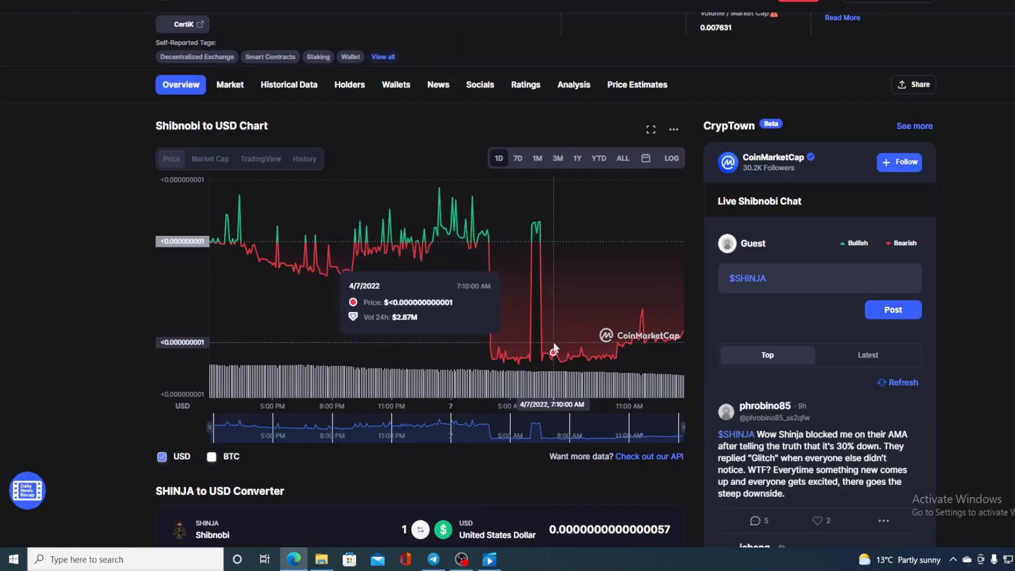
pyautogui.moveTo(253, 214)
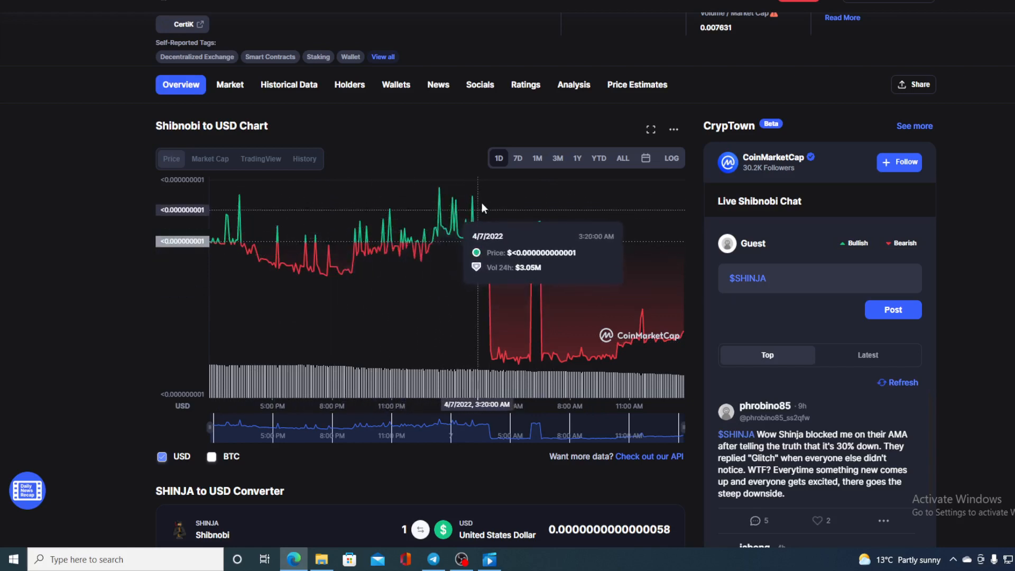
pyautogui.moveTo(585, 351)
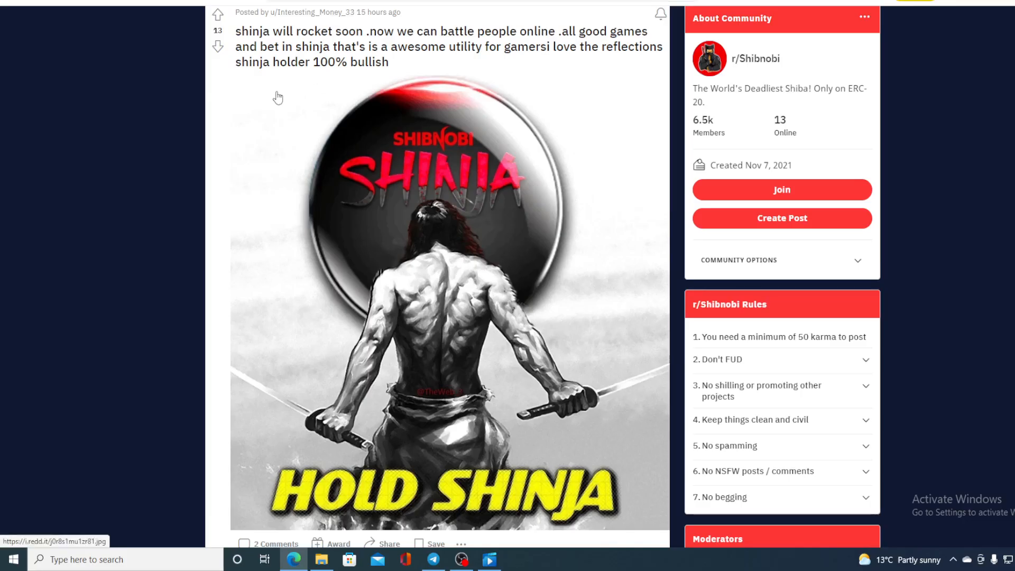
pyautogui.moveTo(299, 47)
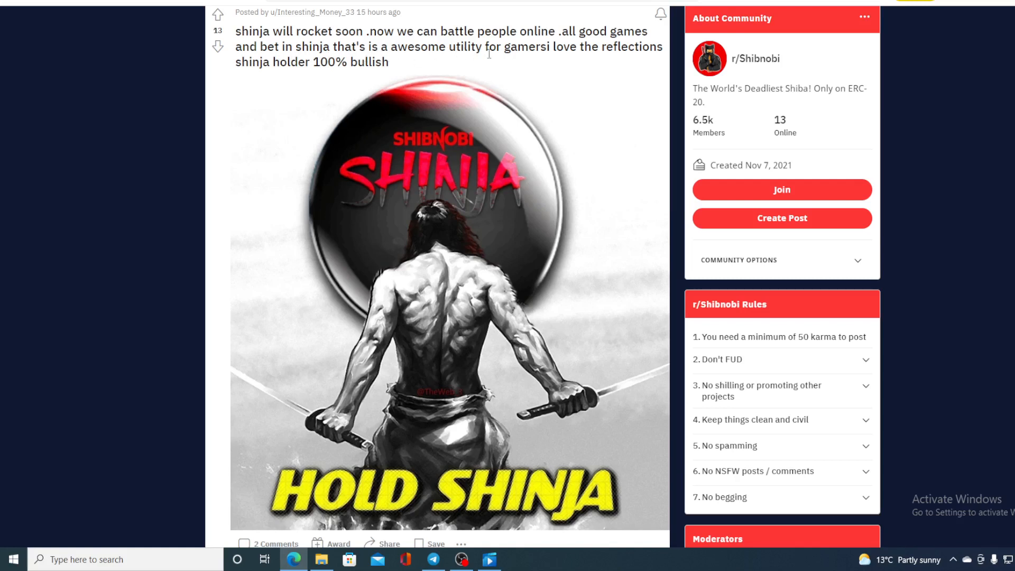
pyautogui.moveTo(311, 91)
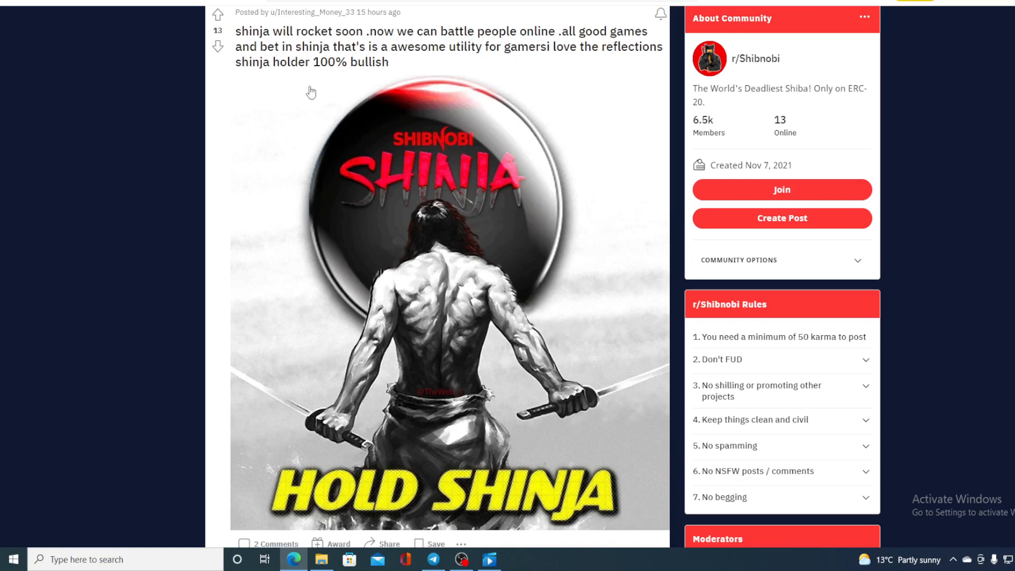
pyautogui.moveTo(535, 91)
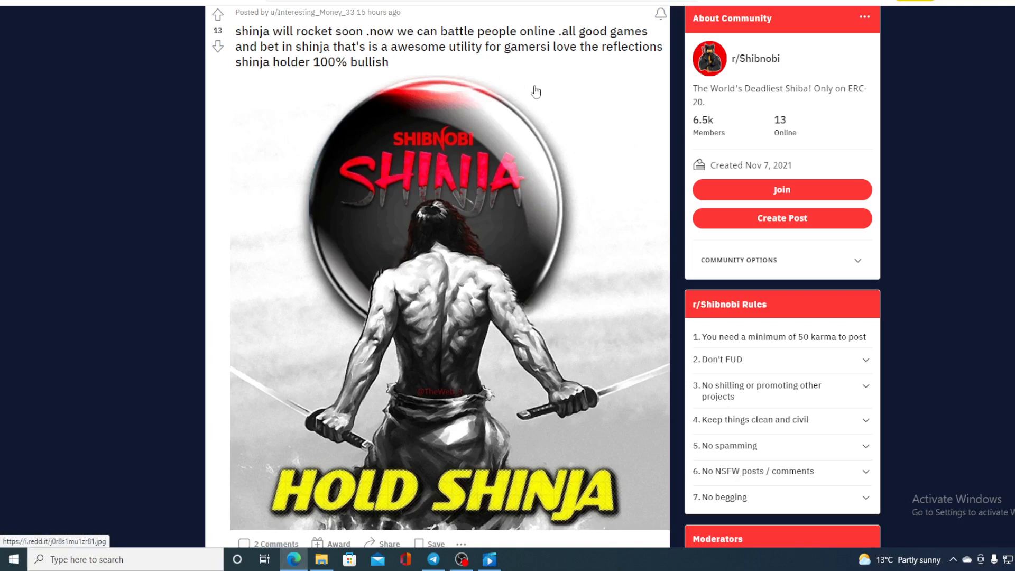
pyautogui.moveTo(584, 193)
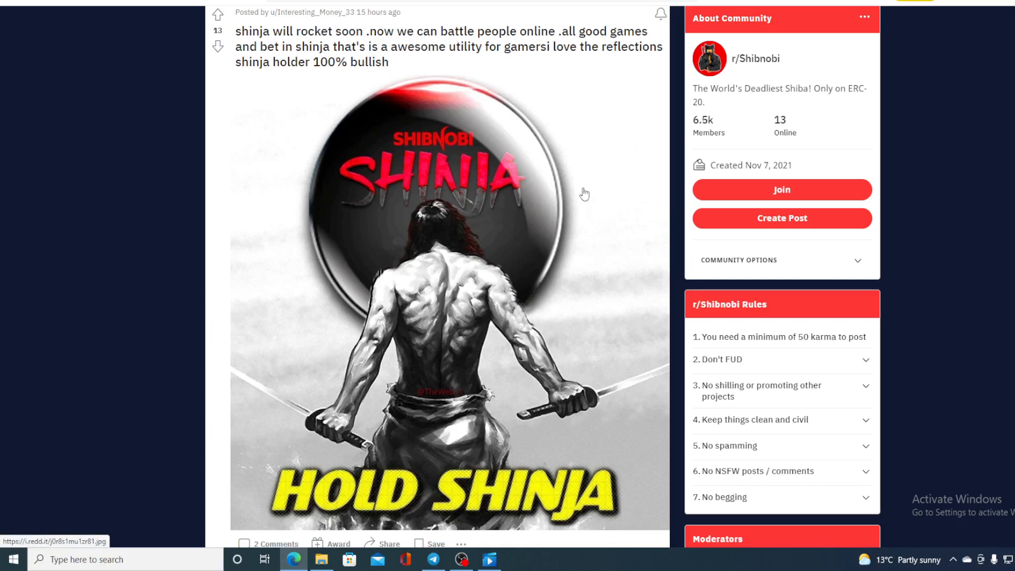
pyautogui.scroll(-3)
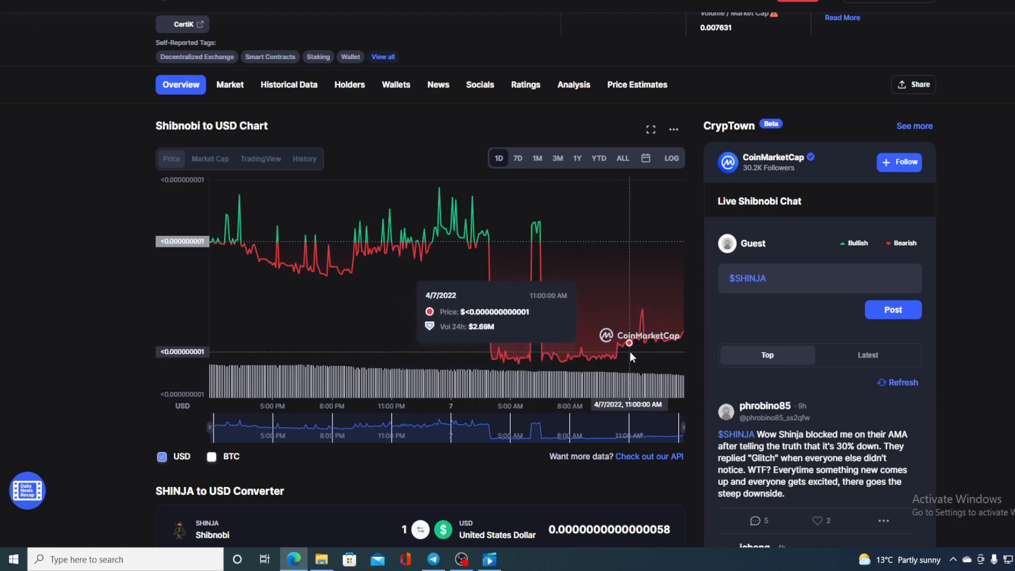
pyautogui.moveTo(640, 335)
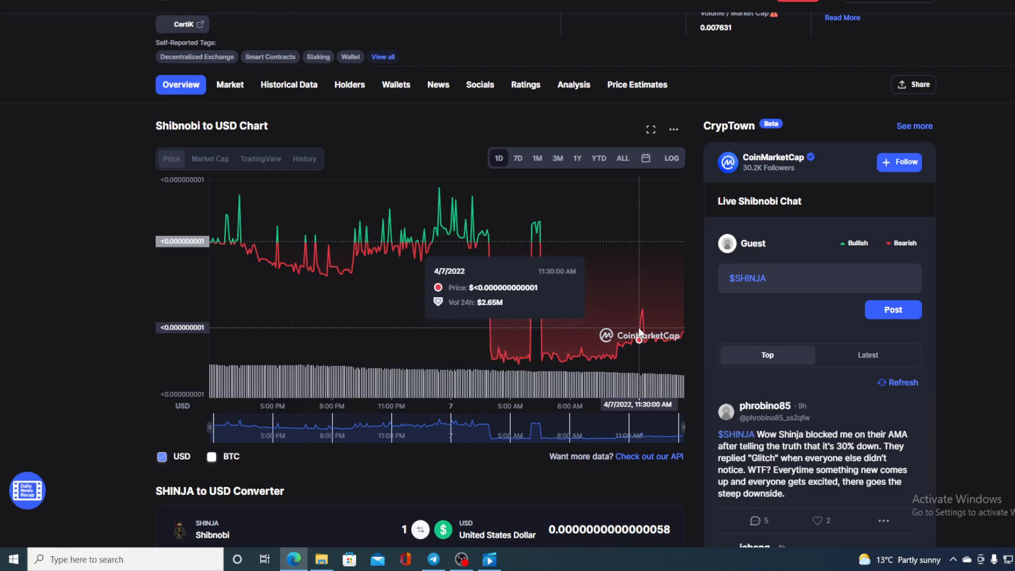
pyautogui.moveTo(661, 333)
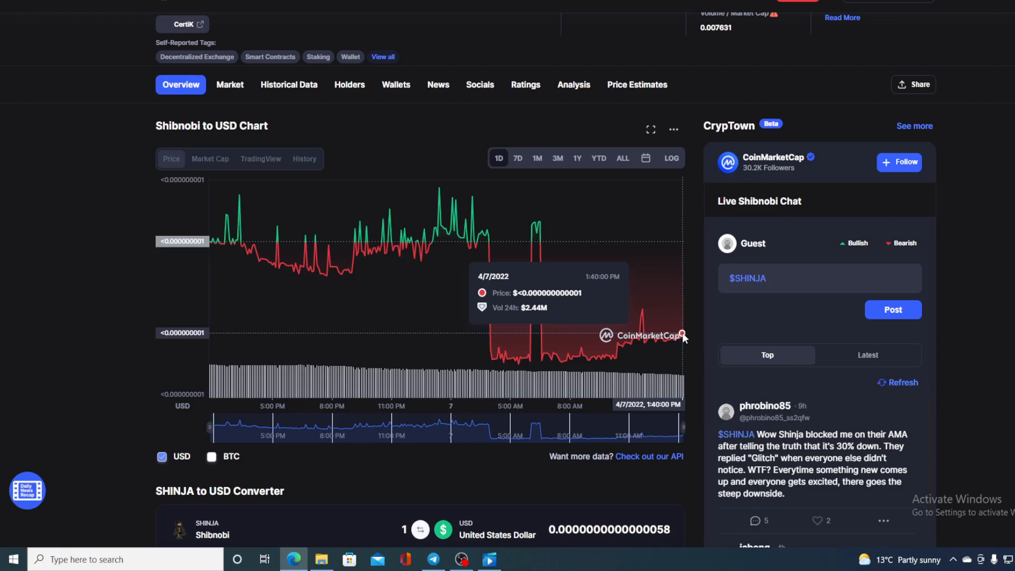
pyautogui.moveTo(457, 284)
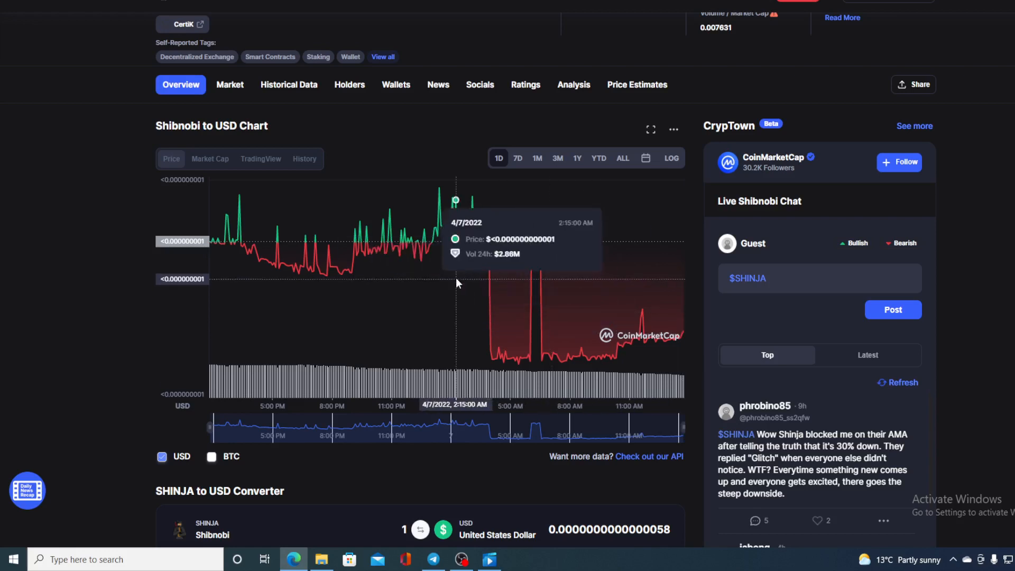
pyautogui.moveTo(655, 341)
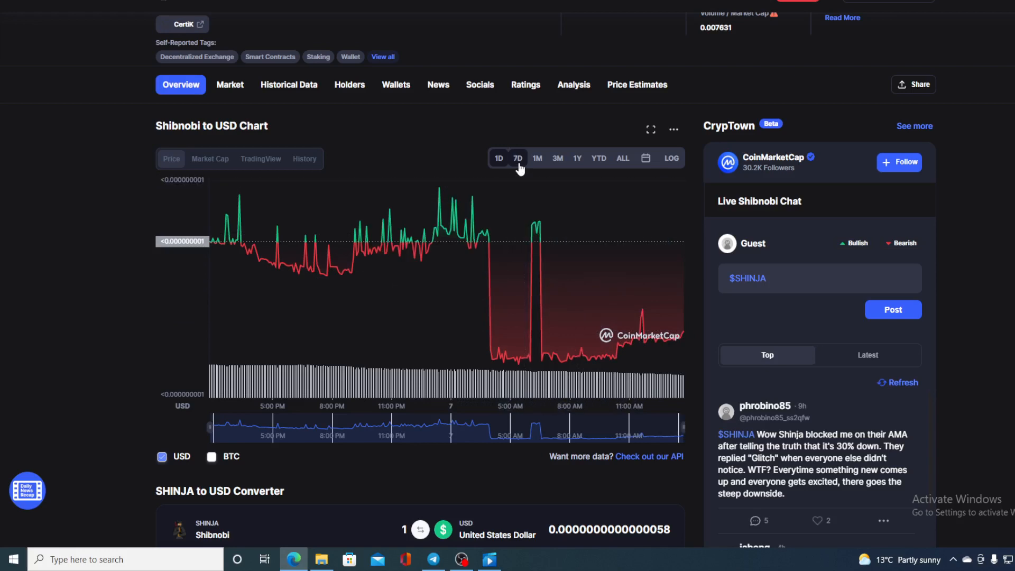
# Switch the Shibnobi chart to the 7D range, inspect it, then return to 1D.
pyautogui.click(517, 157)
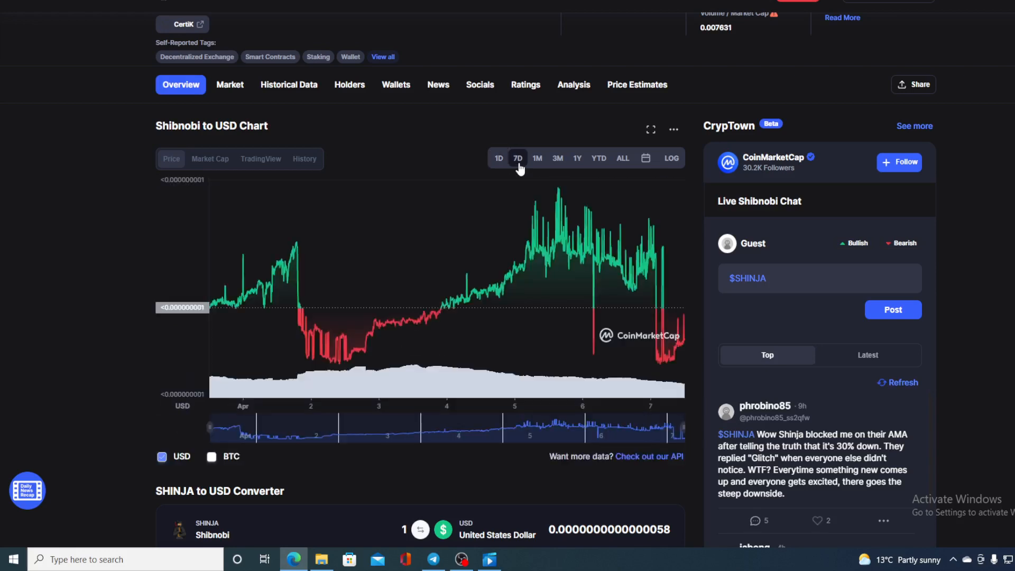
pyautogui.moveTo(684, 320)
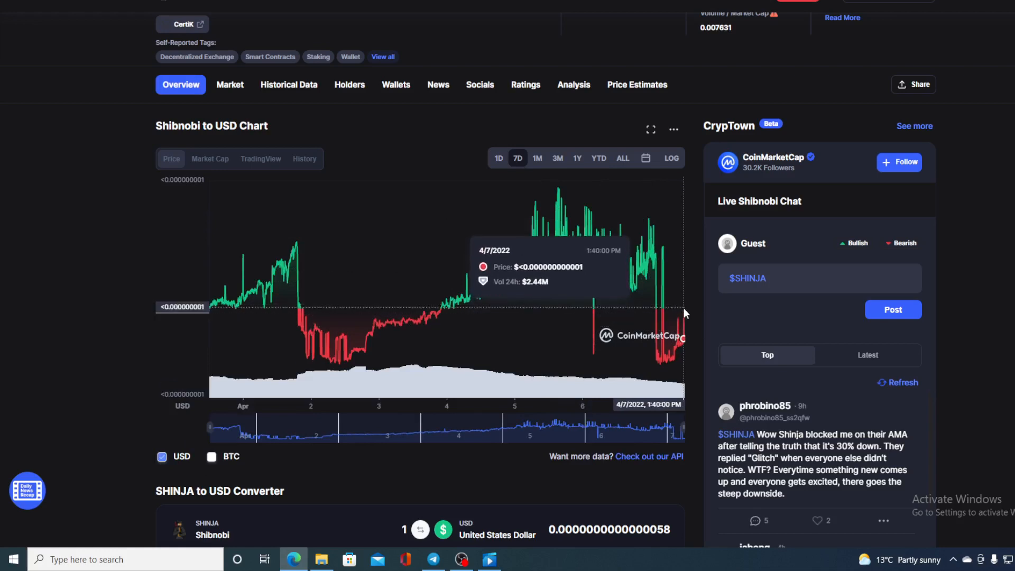
pyautogui.moveTo(678, 347)
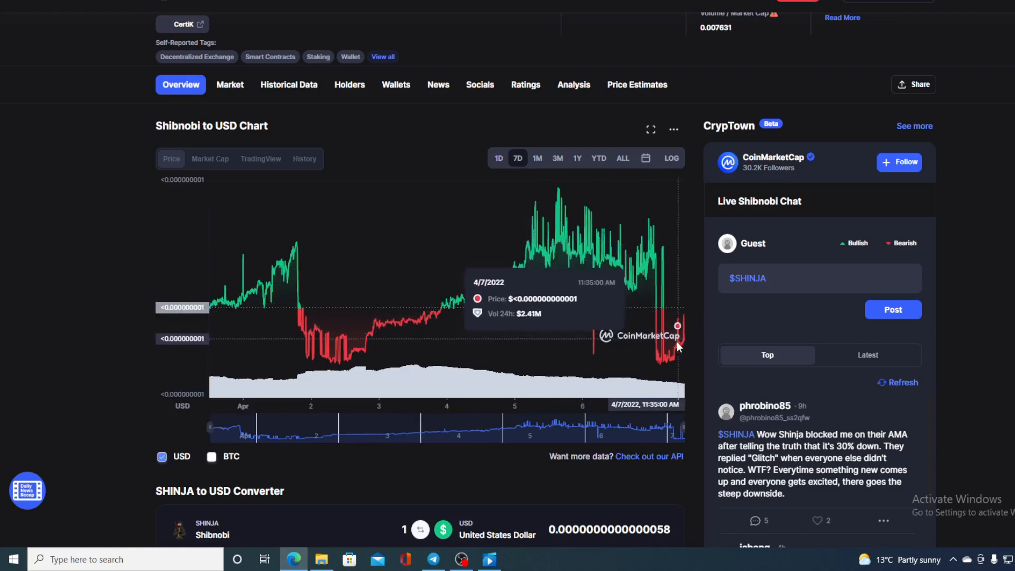
pyautogui.moveTo(677, 342)
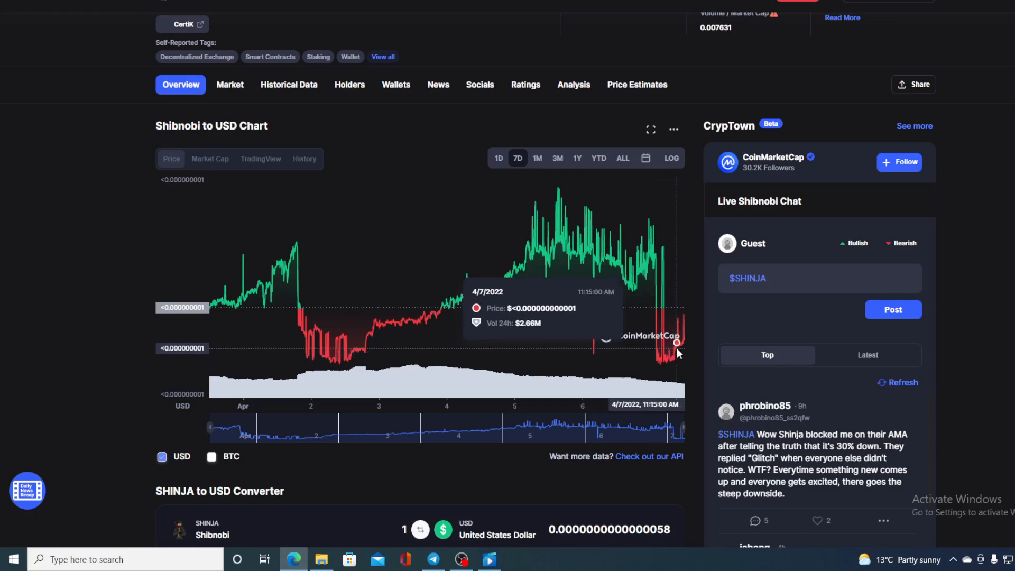
pyautogui.moveTo(684, 335)
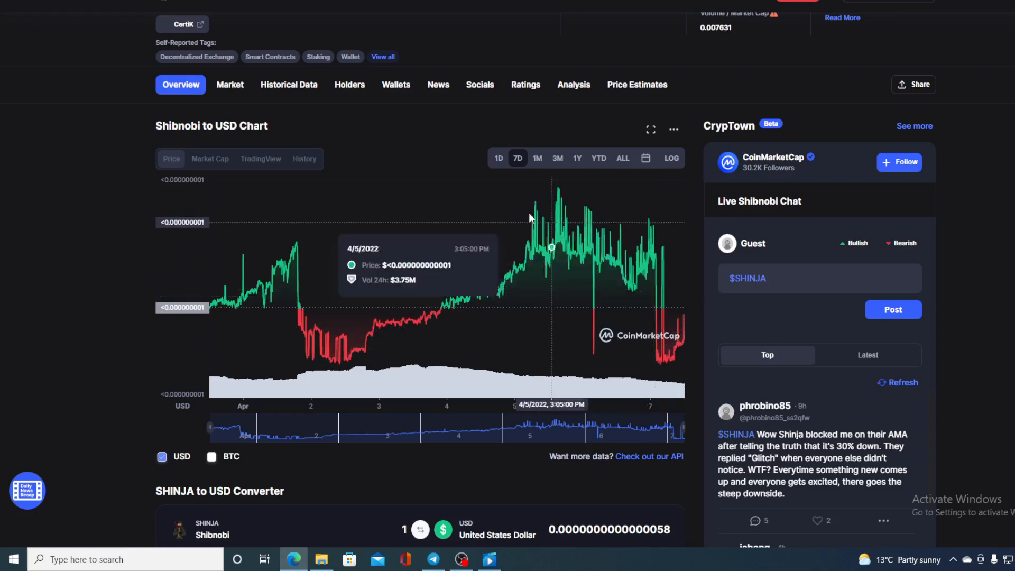
pyautogui.click(498, 157)
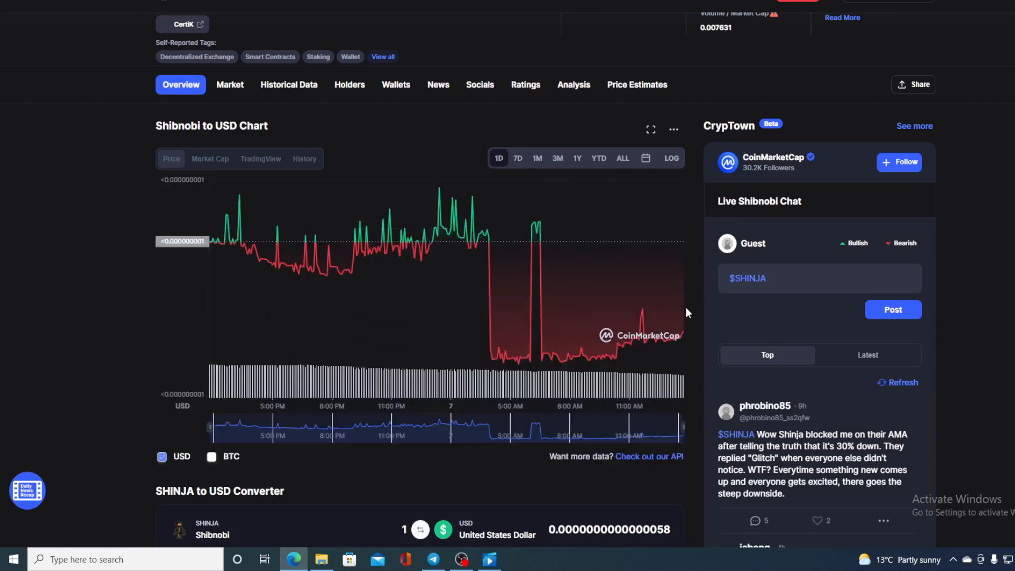
pyautogui.moveTo(689, 337)
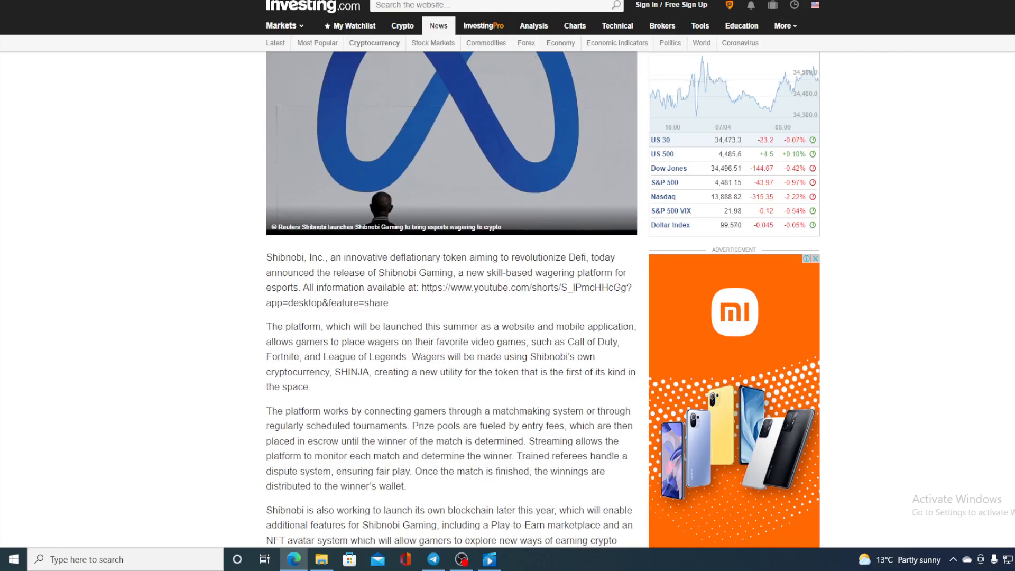
# Scroll the Investing.com page to the 'Shibnobi launches Shibnobi Gaming' headline and back into the article.
pyautogui.scroll(3)
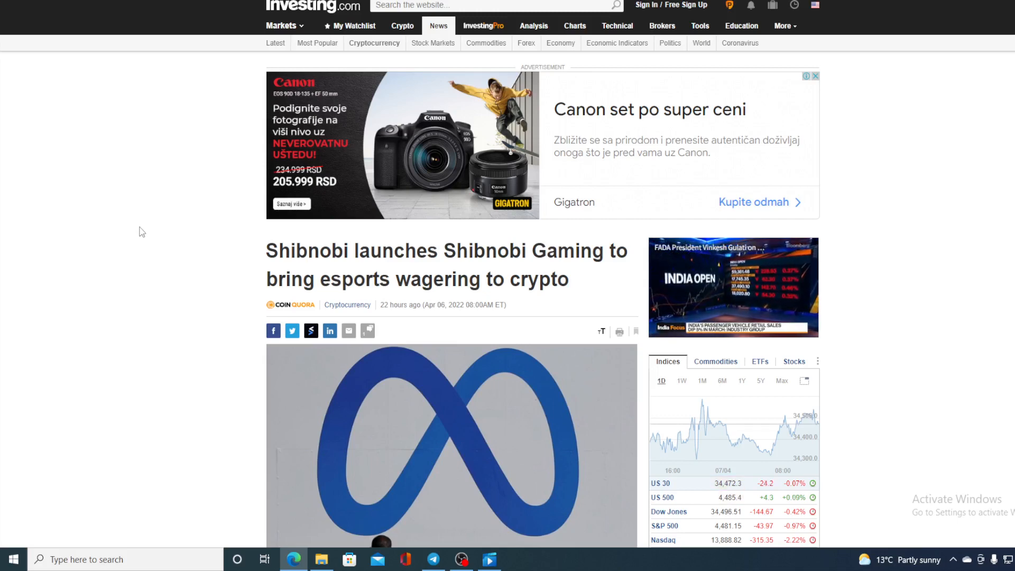
pyautogui.scroll(-3)
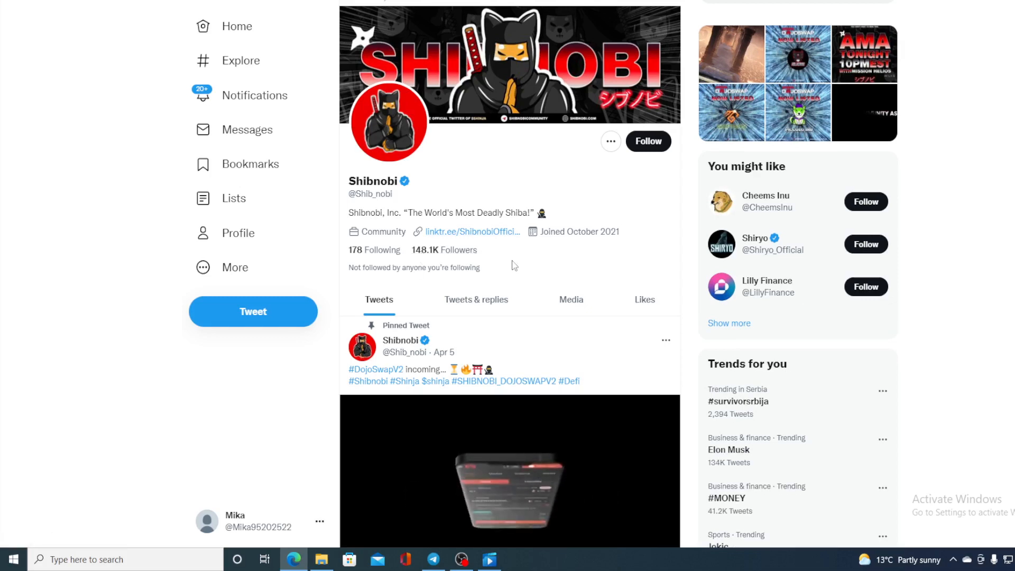
pyautogui.scroll(-3)
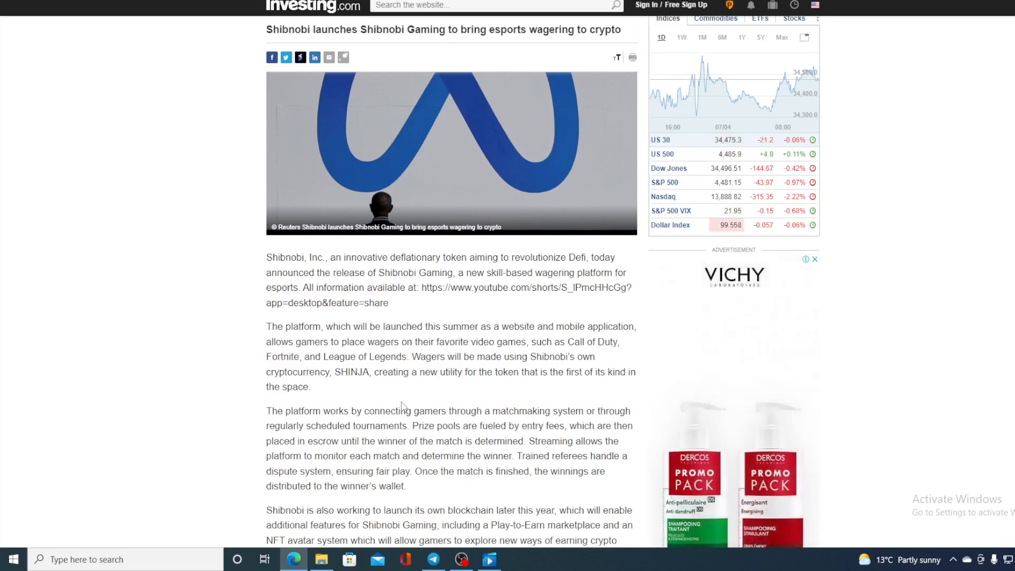
pyautogui.moveTo(451, 496)
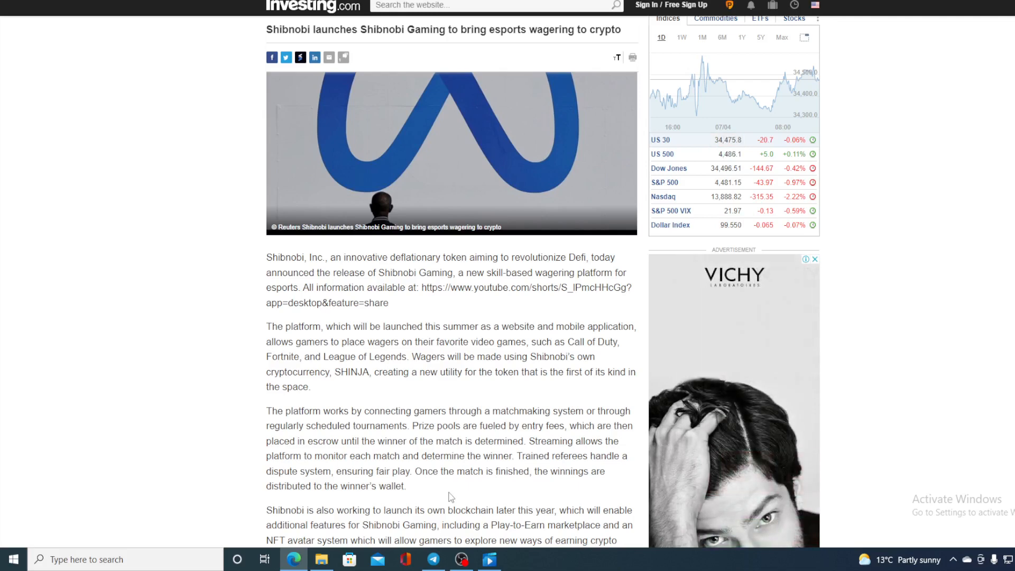
# Scroll down through the article's paragraphs explaining how the Shibnobi Gaming wagering platform works.
pyautogui.scroll(-3)
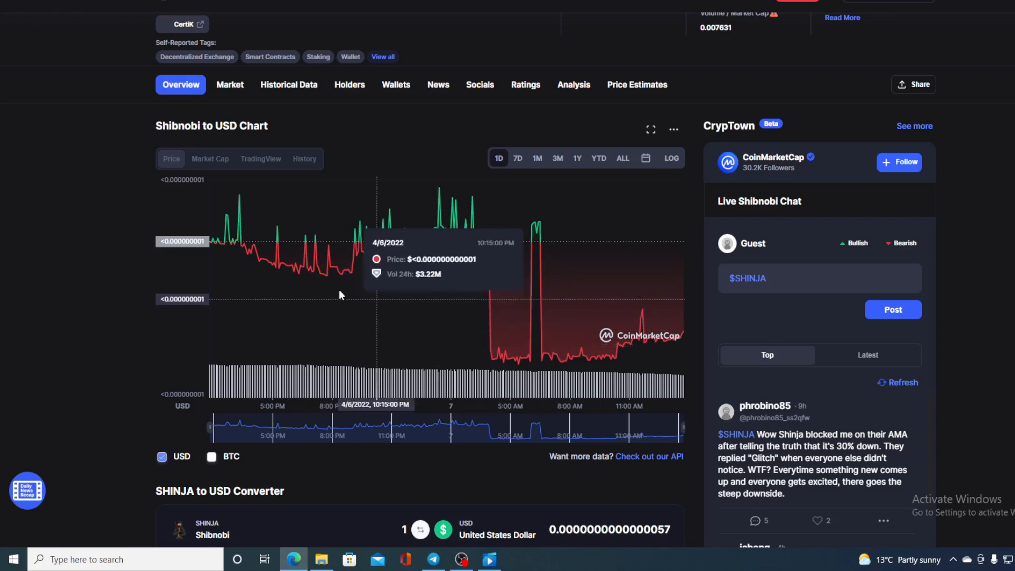
pyautogui.moveTo(626, 342)
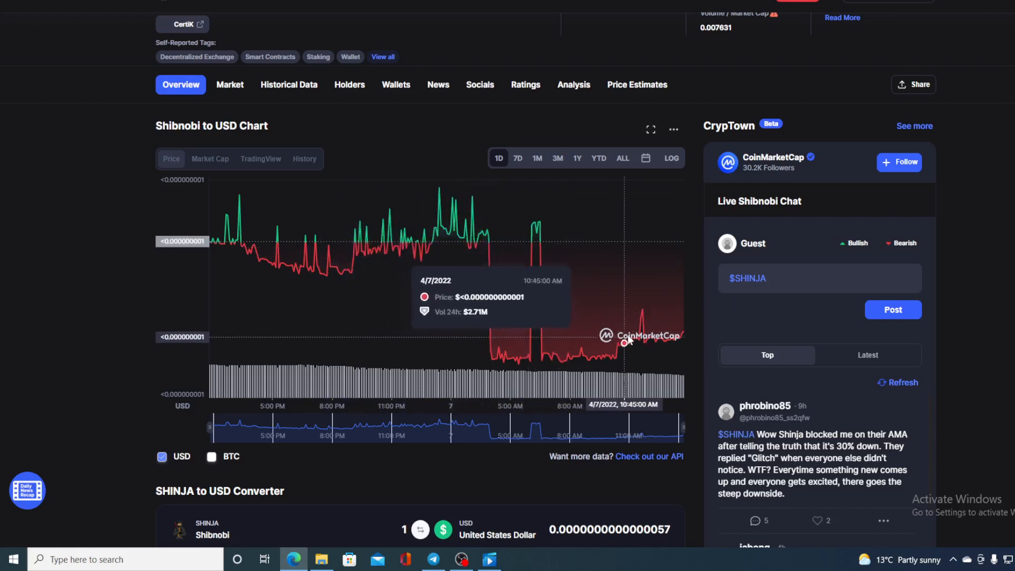
pyautogui.moveTo(684, 341)
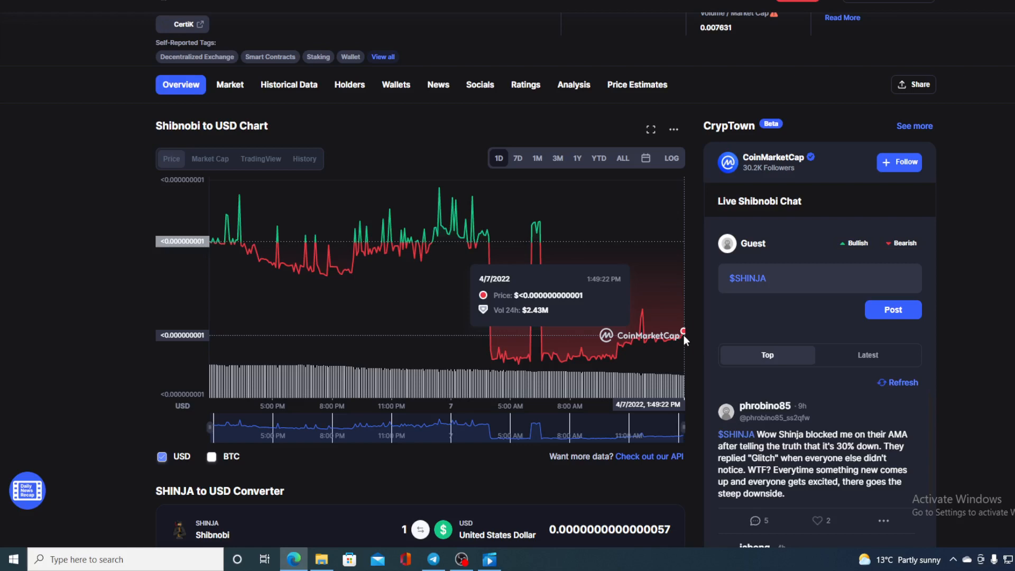
pyautogui.moveTo(445, 267)
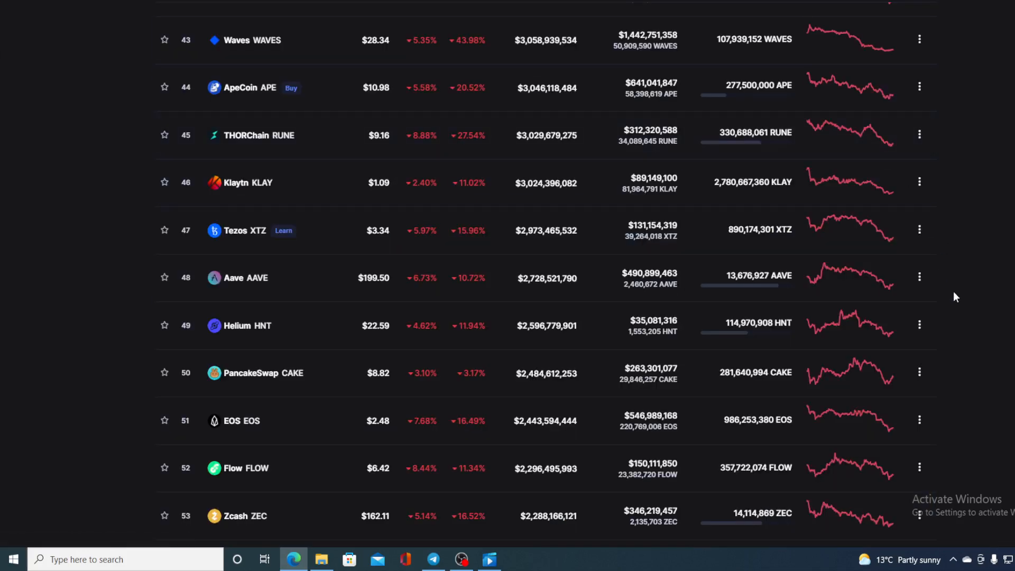
# Scroll briefly past the one-day Shibnobi chart to glance at the top-coins ranking.
pyautogui.scroll(-3)
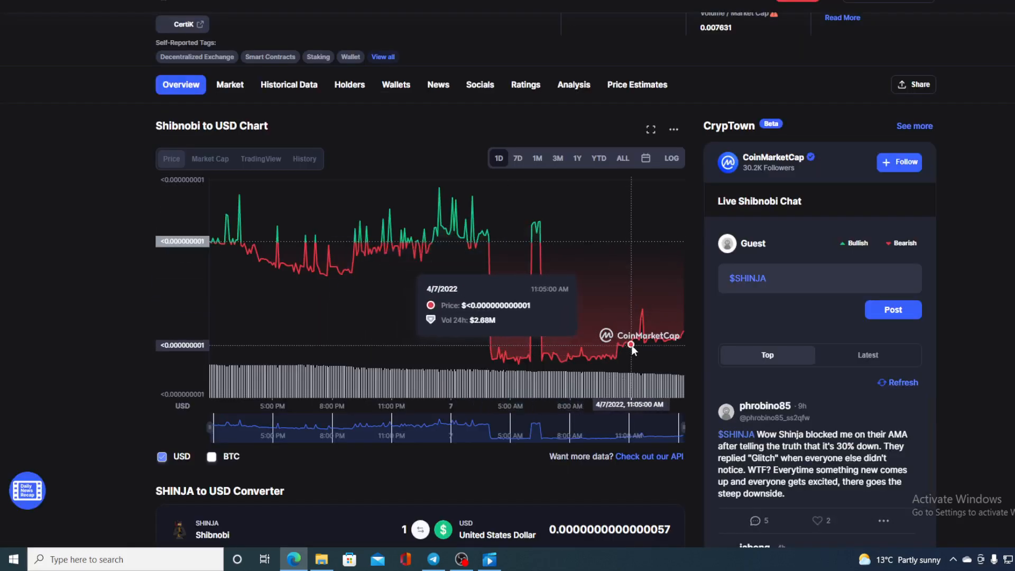
pyautogui.moveTo(684, 333)
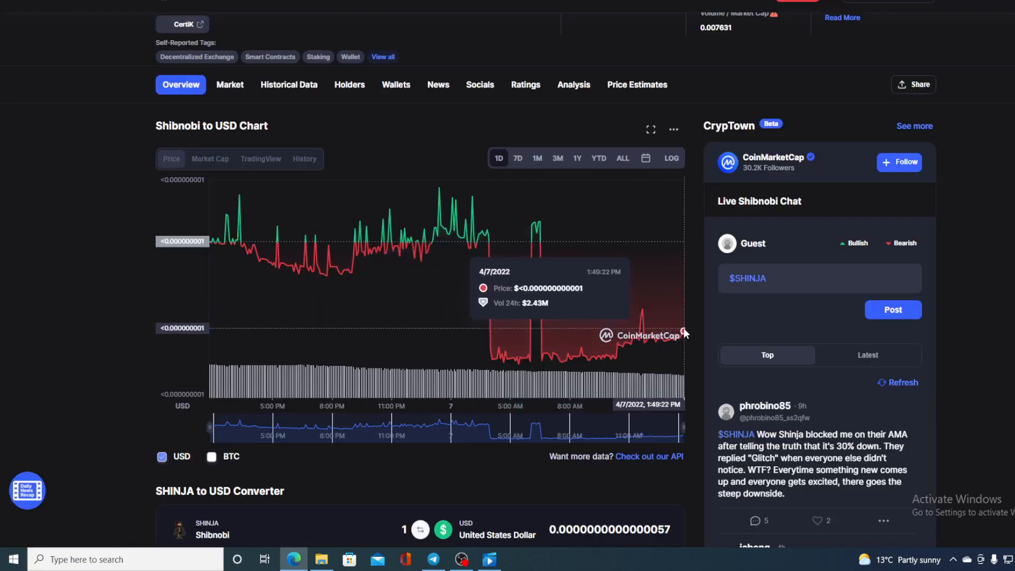